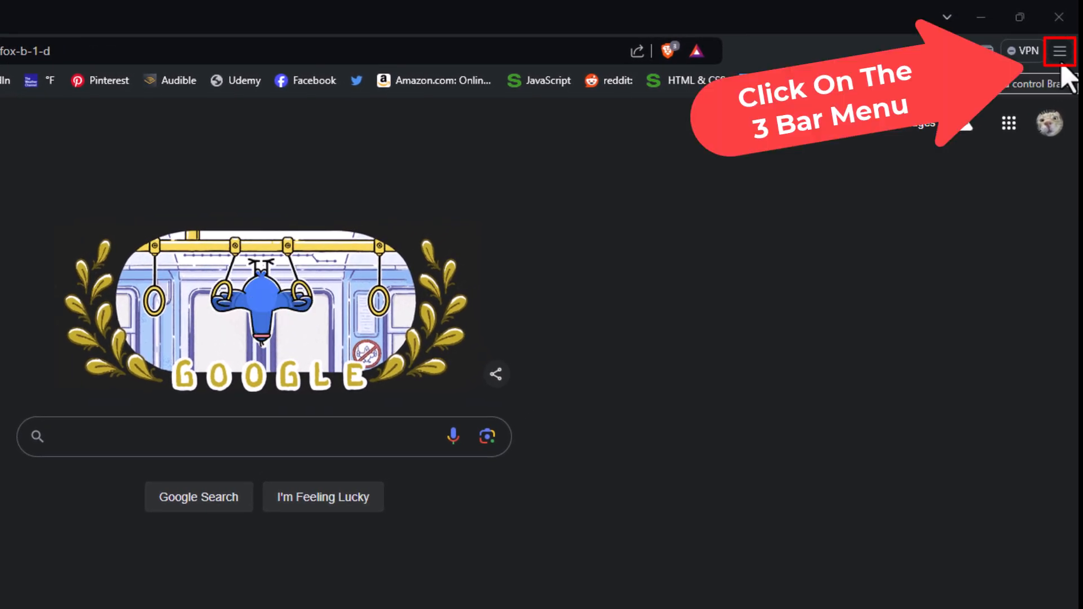
- Show Brave's main menu over the Google home page
{"action": "left_click", "coordinate": [1059, 50]}
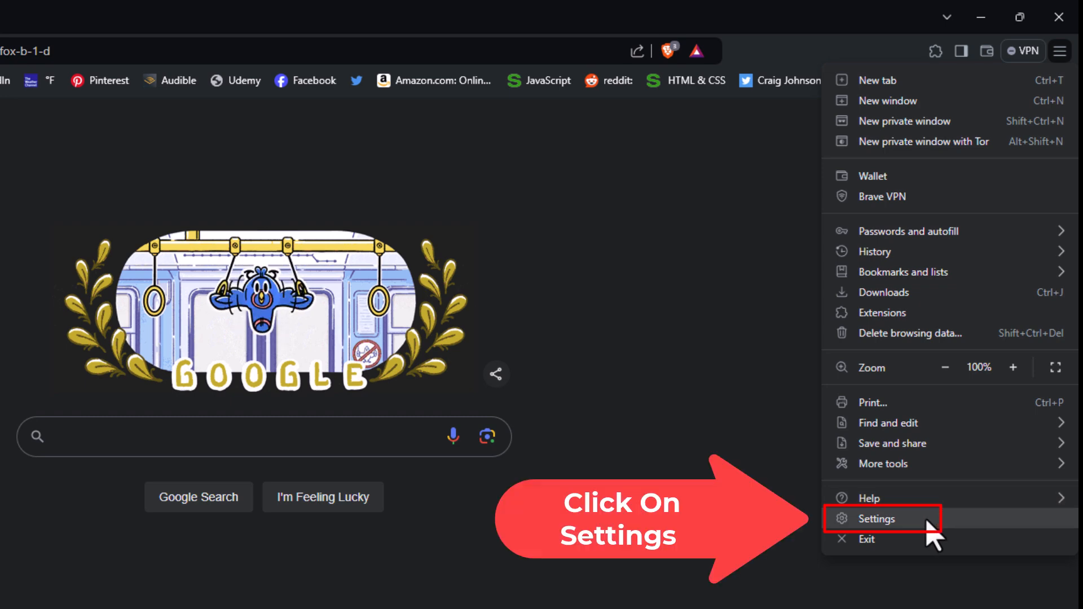
- Go to Brave's Settings page from the main menu
{"action": "left_click", "coordinate": [877, 519]}
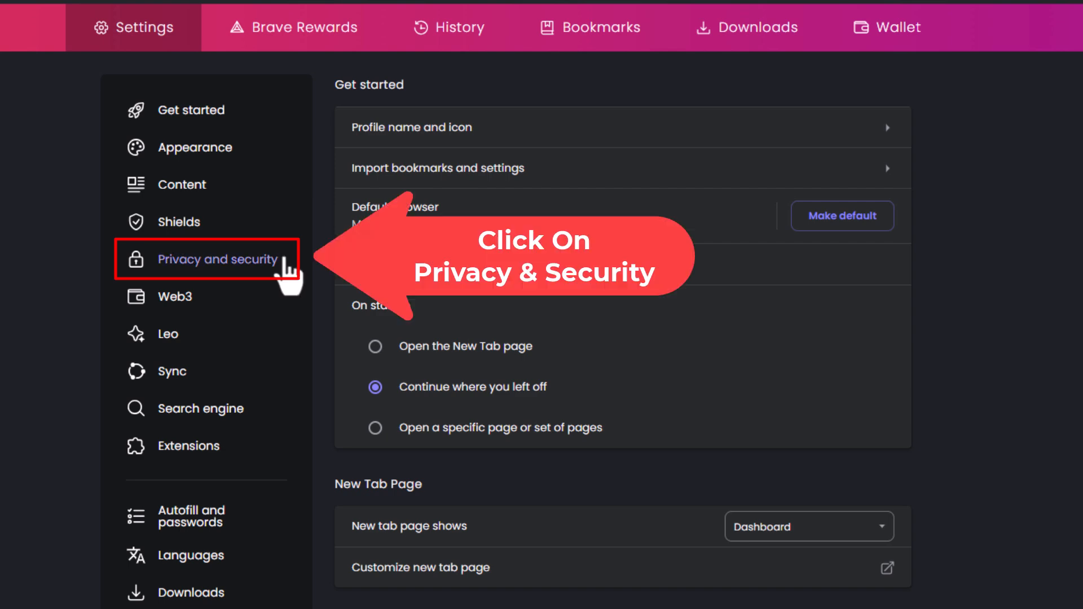
- Navigate to Privacy and security's Site and Shields Settings
{"action": "left_click", "coordinate": [217, 259]}
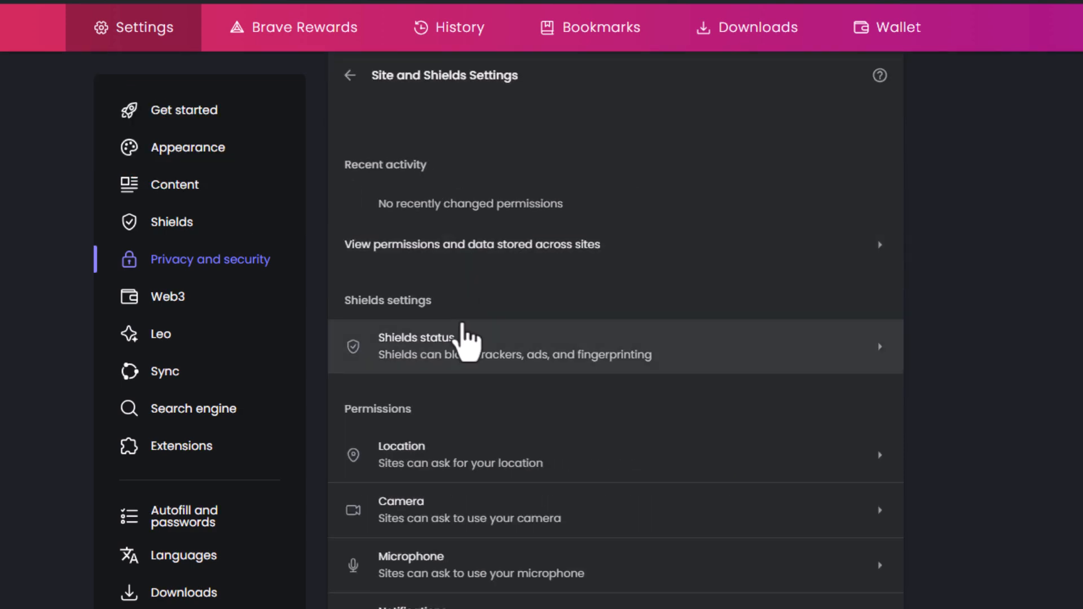
- Reach the JavaScript permission page under content permissions
{"action": "scroll", "scroll_direction": "down", "scroll_amount": 3}
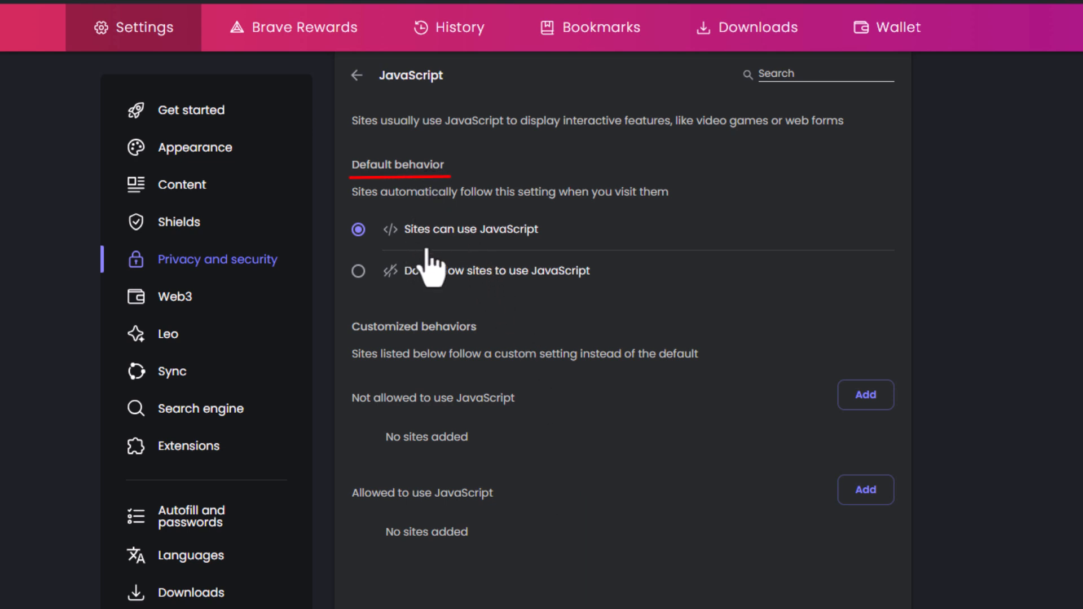
{"action": "left_click", "coordinate": [358, 230]}
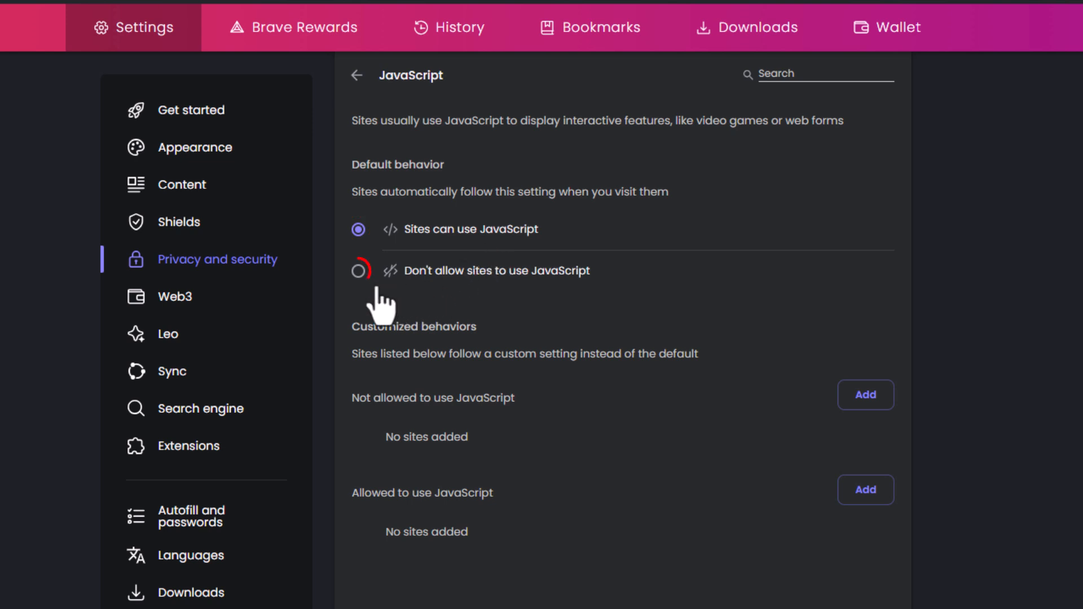
- Set the default behavior to 'Don't allow sites to use JavaScript'
{"action": "left_click", "coordinate": [359, 271]}
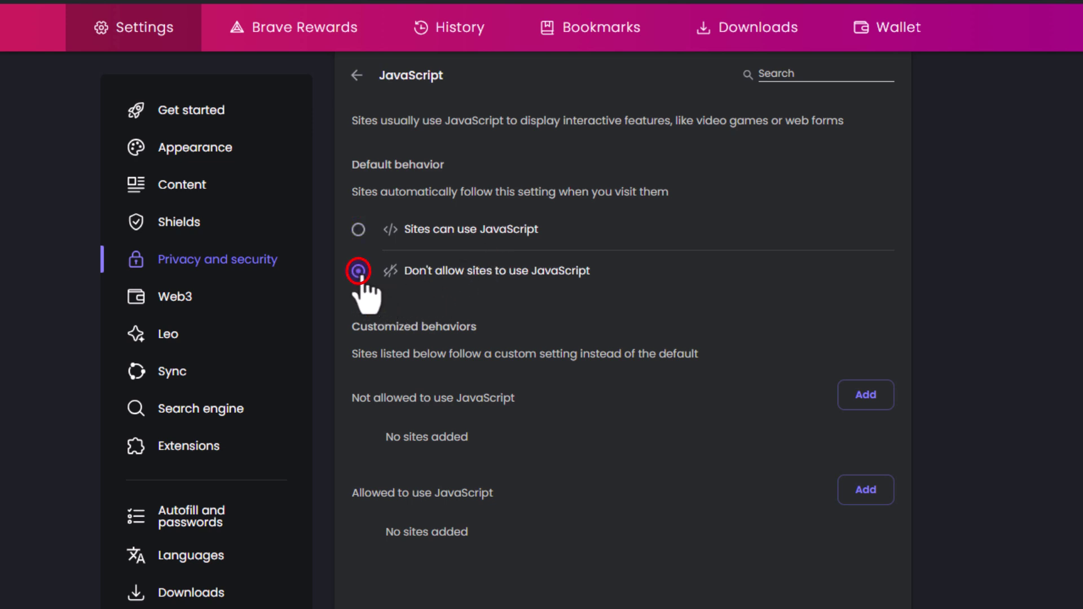
{"action": "left_click", "coordinate": [359, 271]}
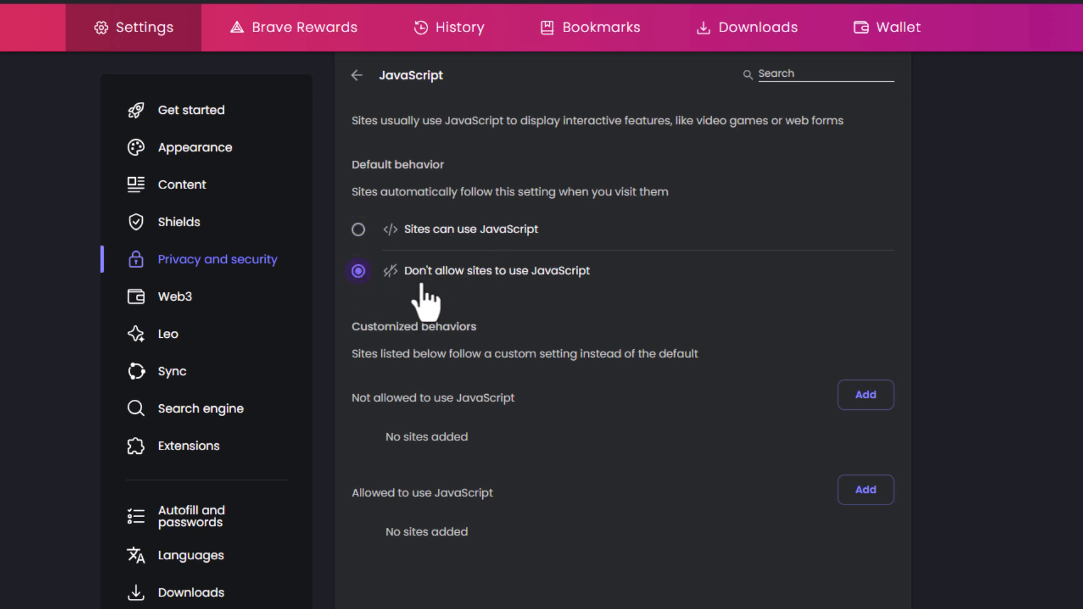
{"action": "mouse_move", "coordinate": [563, 300]}
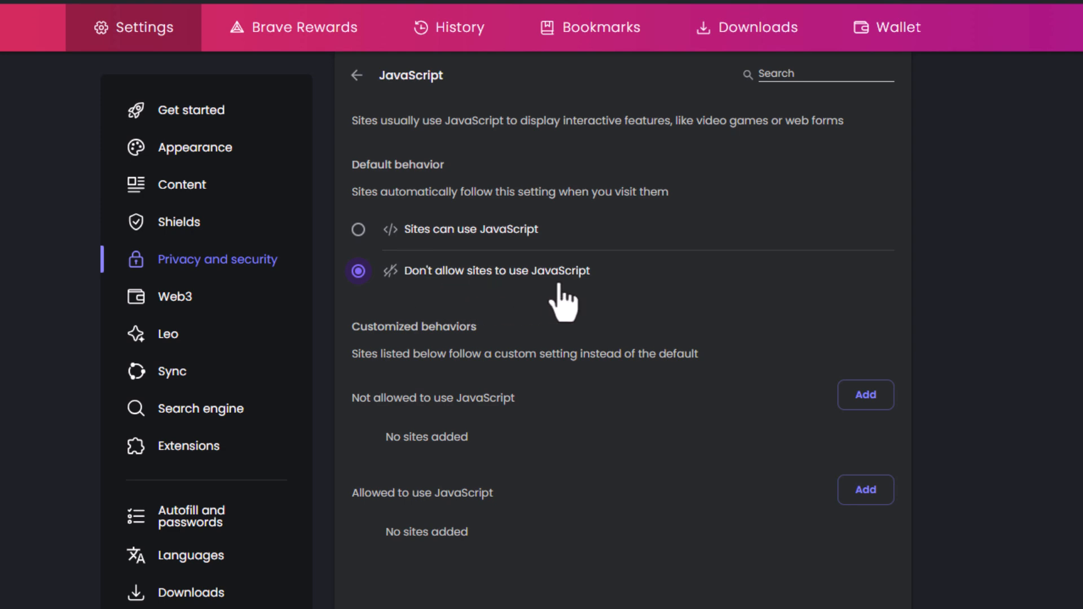